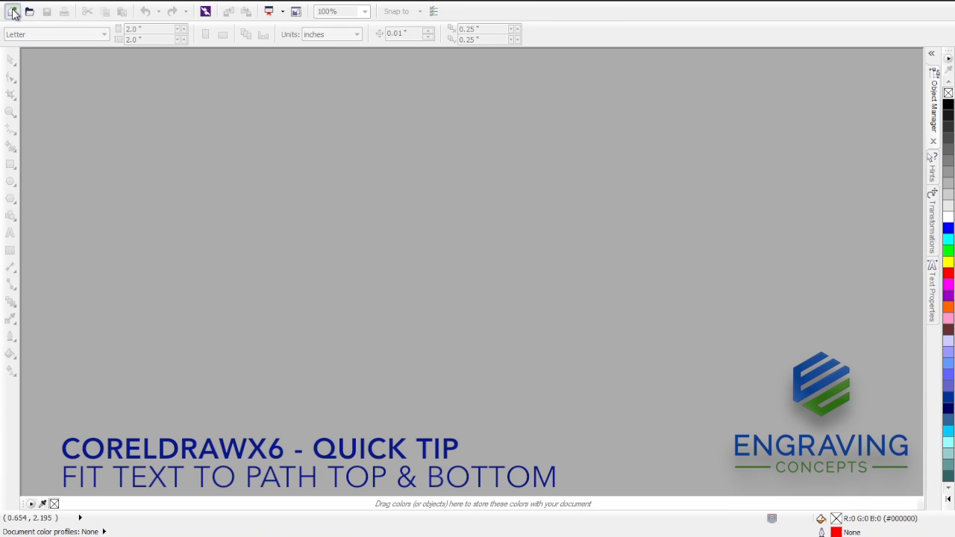
# Create a new 2 × 2 inch document named MEDAL
pyautogui.click(11, 12)
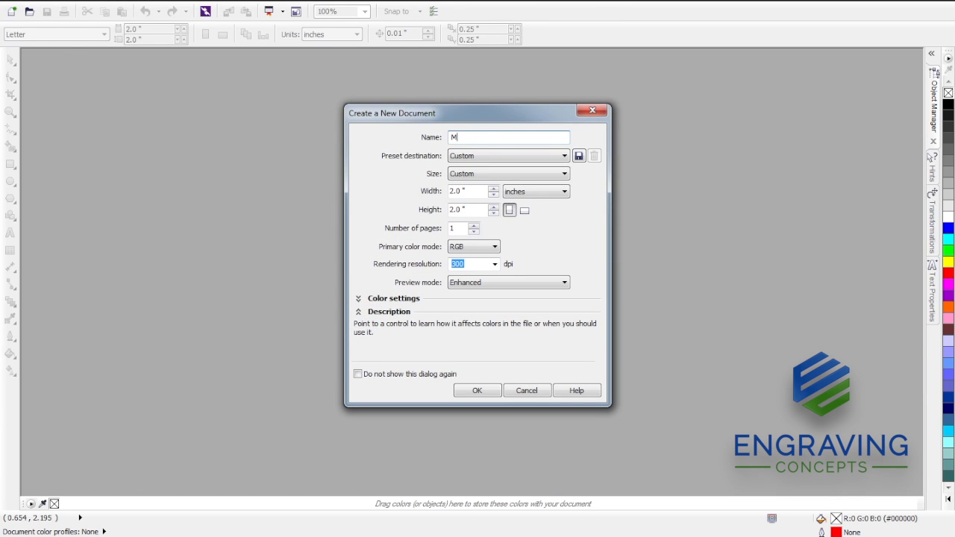
pyautogui.write('EDAL')
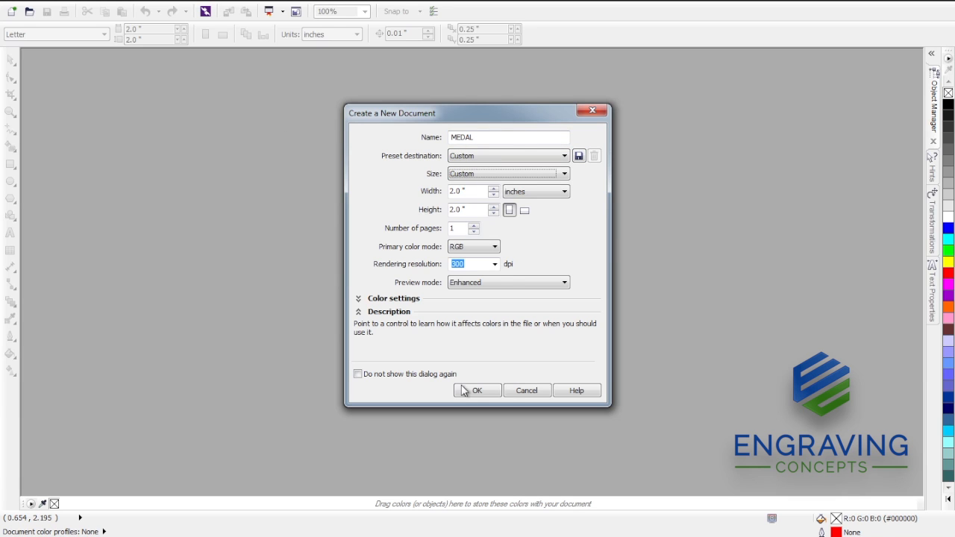
pyautogui.click(478, 391)
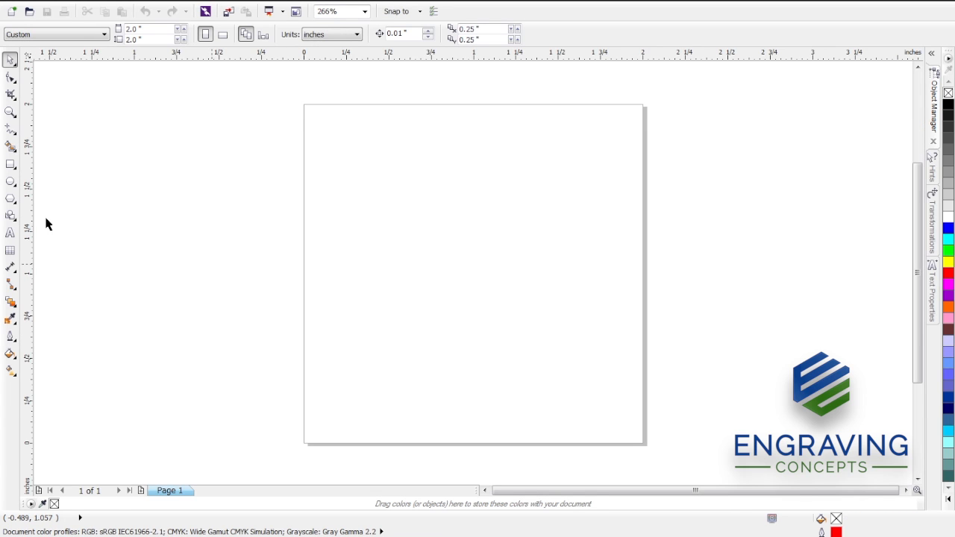
# Draw a circle with the Ellipse tool and size it to 2.0 × 2.0 inches, centred on the page
pyautogui.click(10, 182)
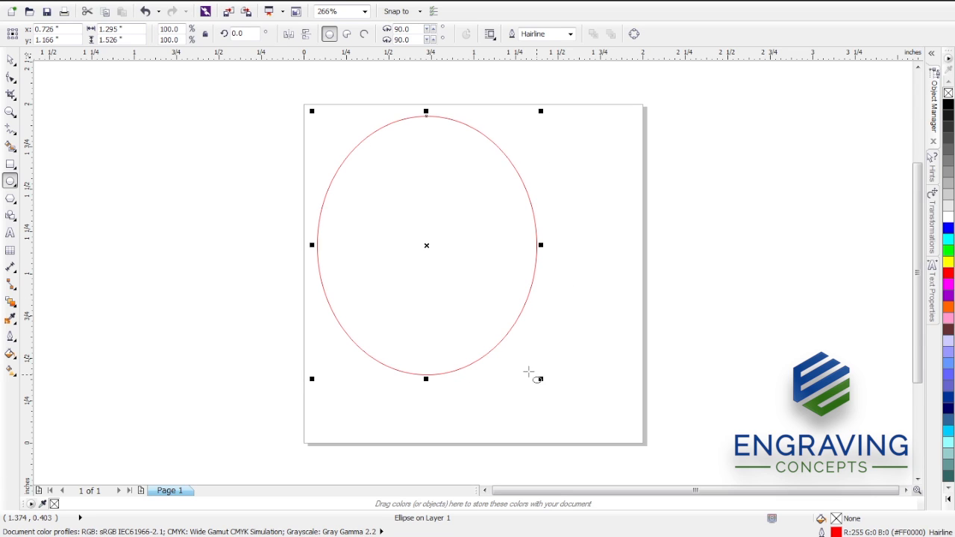
pyautogui.press('Delete')
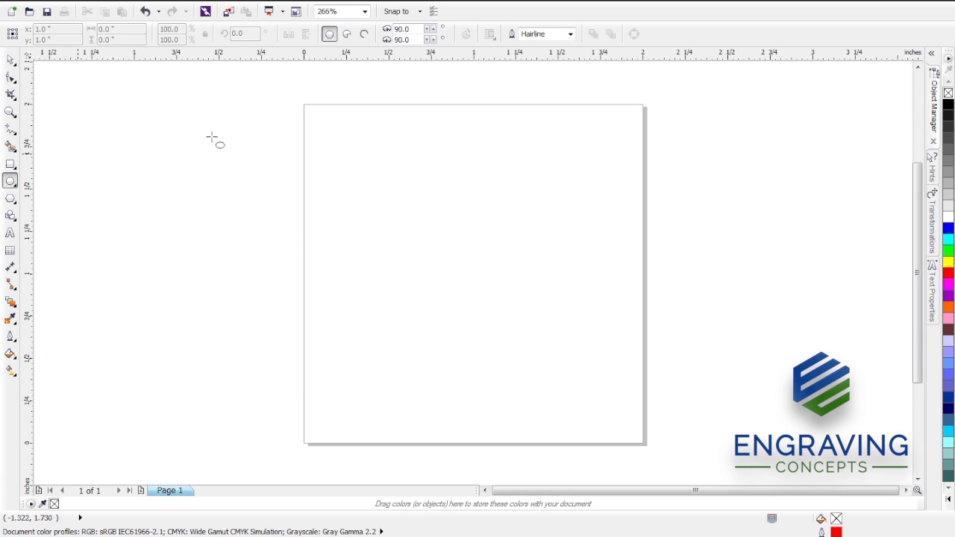
pyautogui.moveTo(331, 120); pyautogui.dragTo(480, 302)
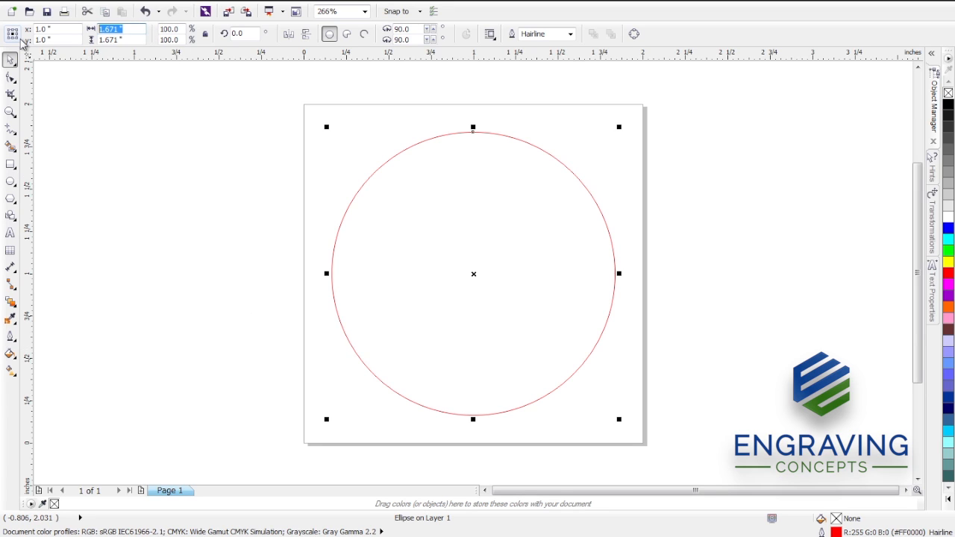
pyautogui.write('2')
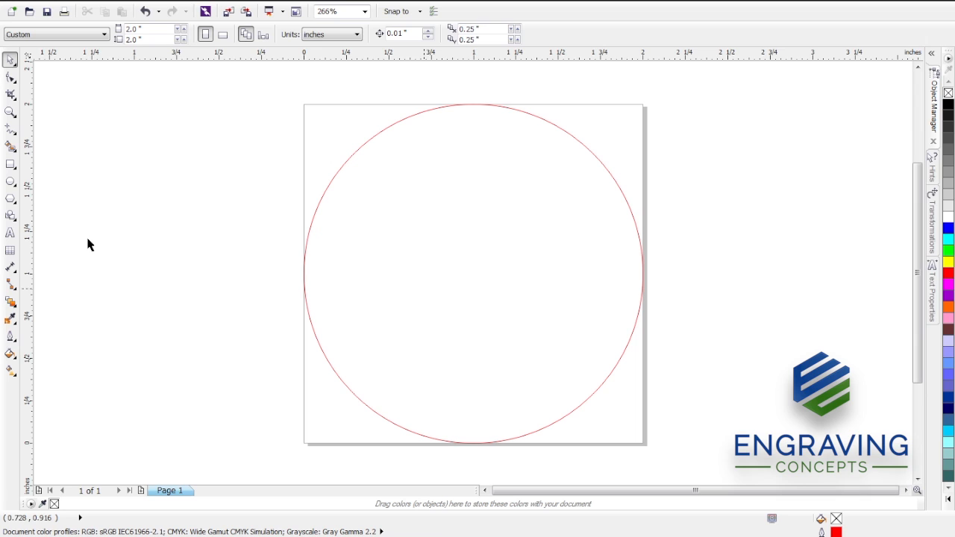
# Type FIRST PLACE with the Text tool and move a duplicate down near the page bottom
pyautogui.click(9, 233)
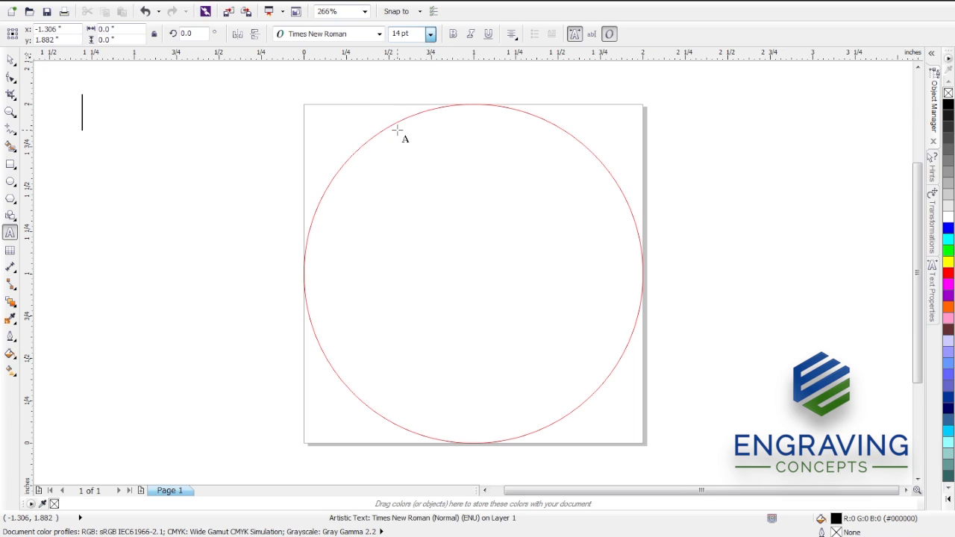
pyautogui.write('f')
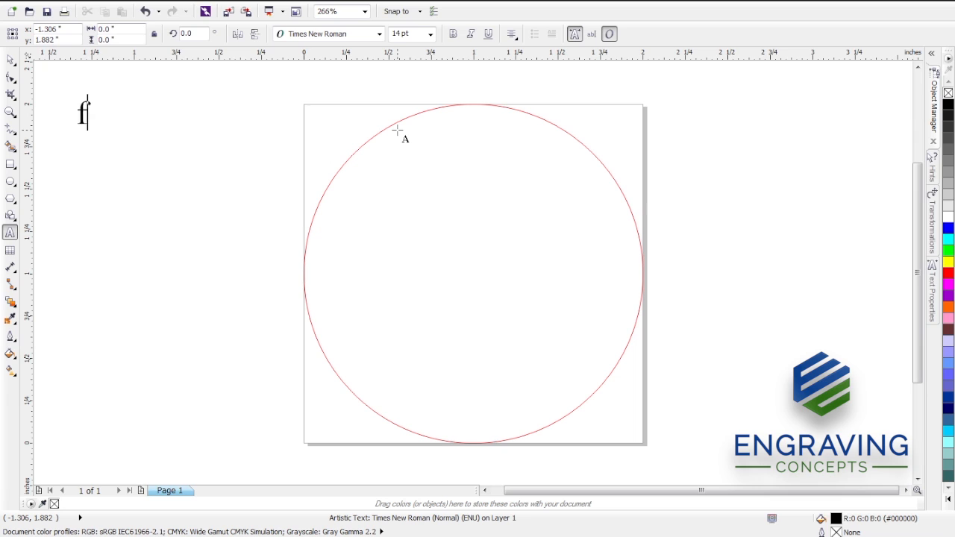
pyautogui.write('IRST PLACE')
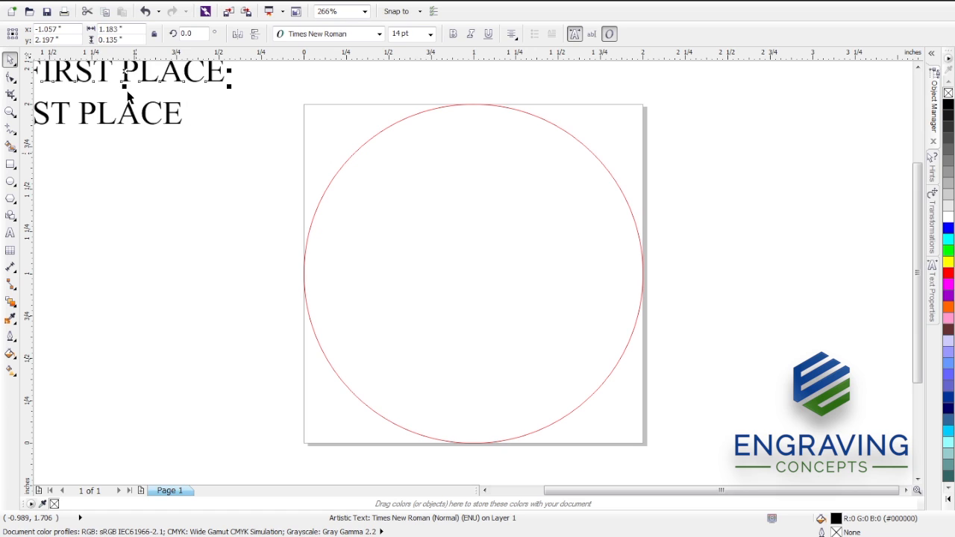
pyautogui.moveTo(131, 72); pyautogui.dragTo(316, 364)
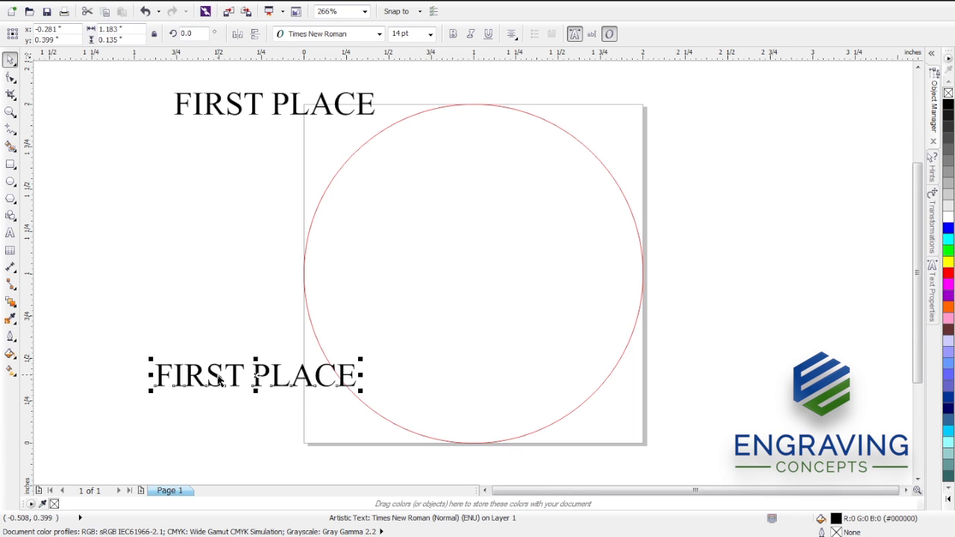
# Edit the lower text copy to read BEAUMONT, TEXAS
pyautogui.click(591, 33)
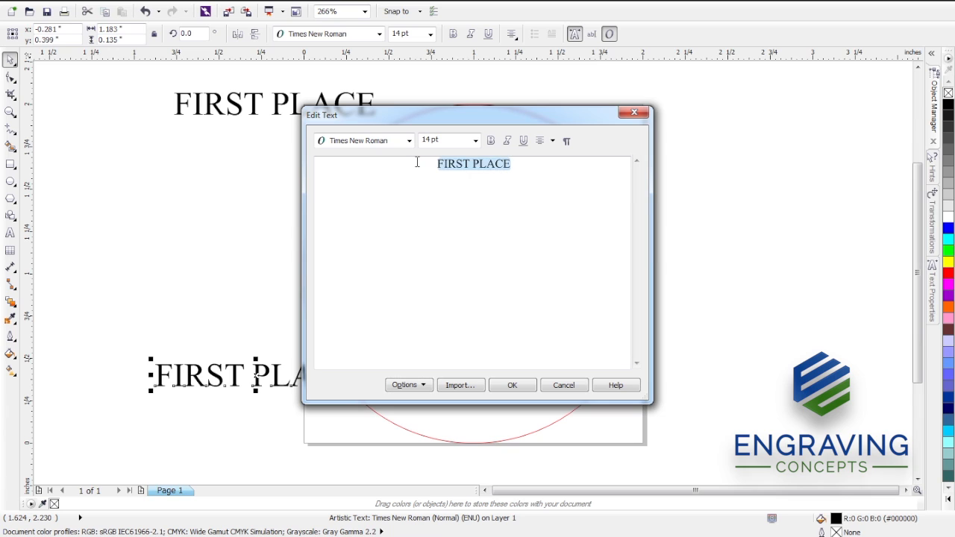
pyautogui.write('be')
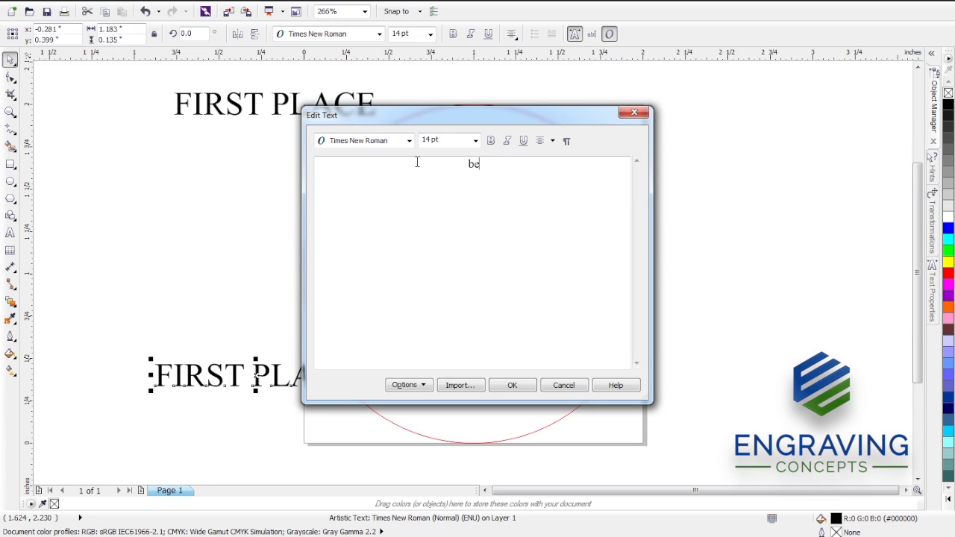
pyautogui.write('BEAUMO')
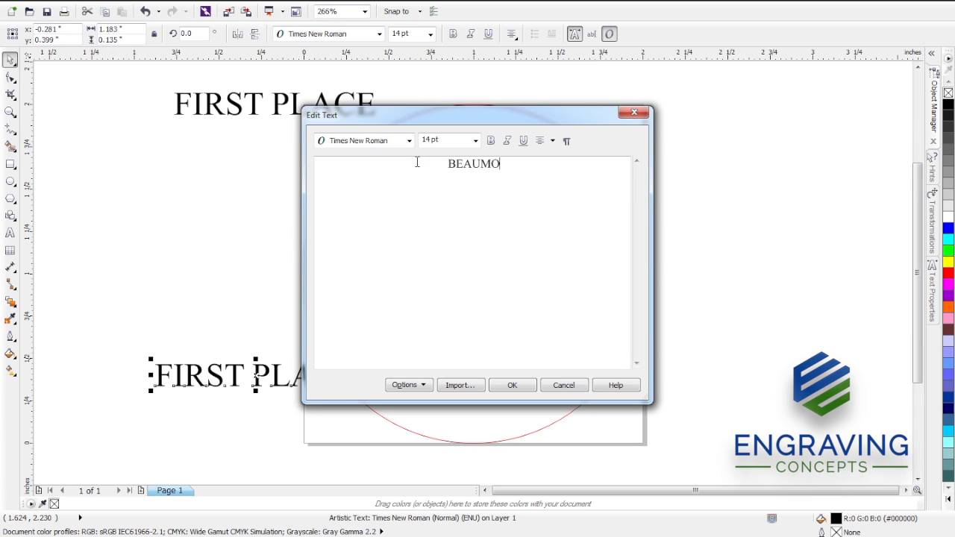
pyautogui.write('NT, TEXAS')
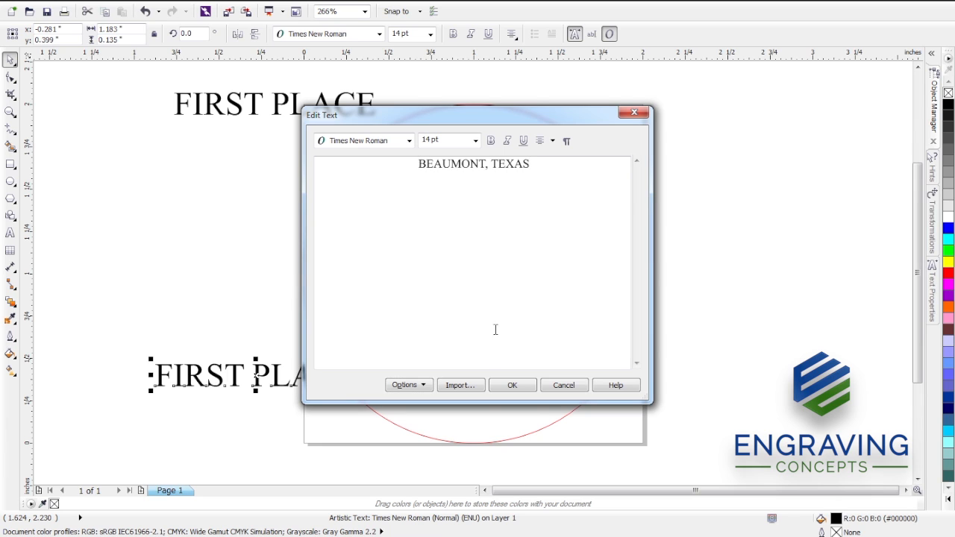
pyautogui.click(512, 385)
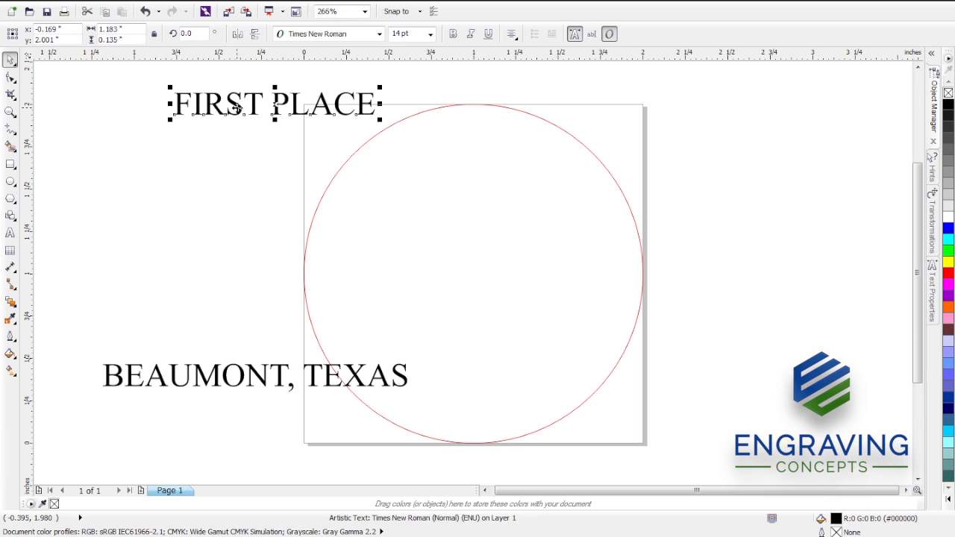
pyautogui.moveTo(221, 57)
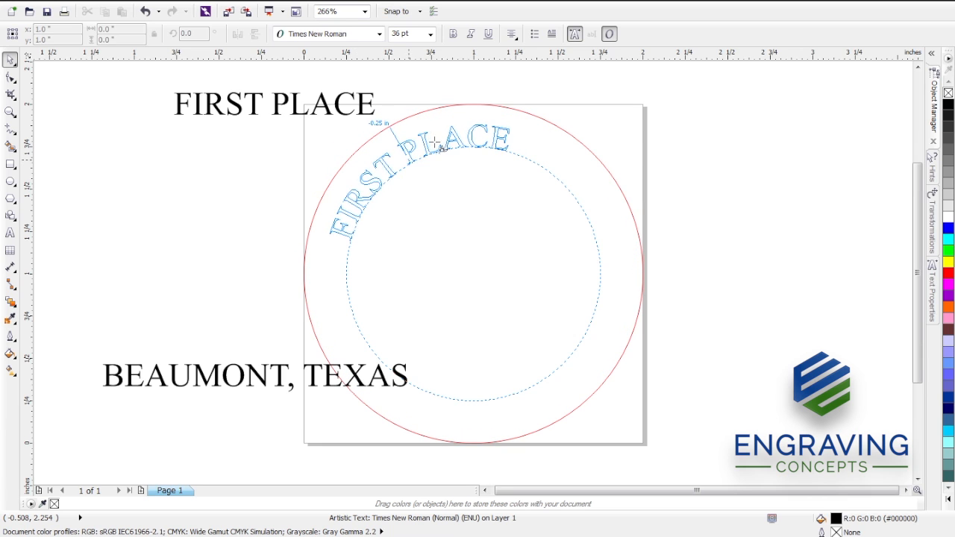
# Fit FIRST PLACE to the circle's top arc and BEAUMONT, TEXAS to its bottom arc
pyautogui.moveTo(433, 142); pyautogui.dragTo(485, 134)
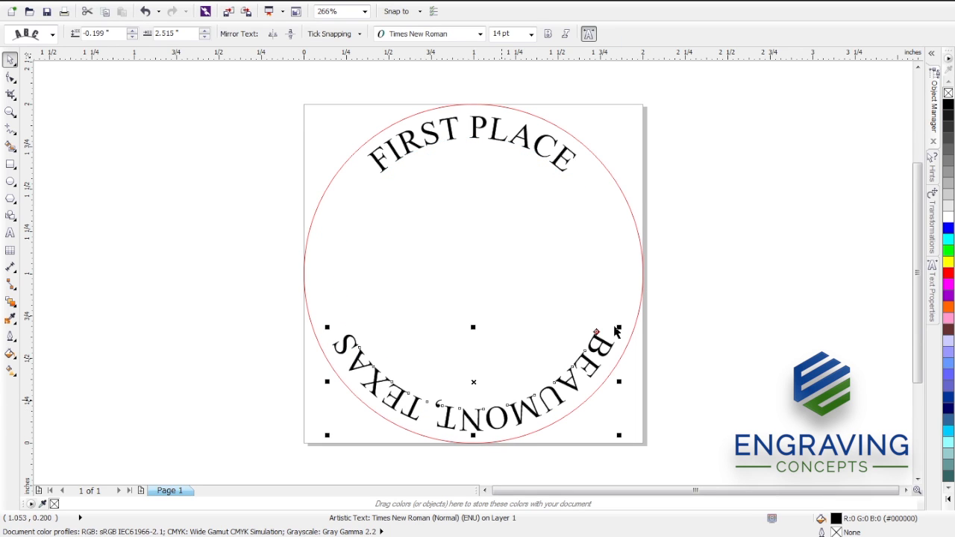
pyautogui.moveTo(272, 143)
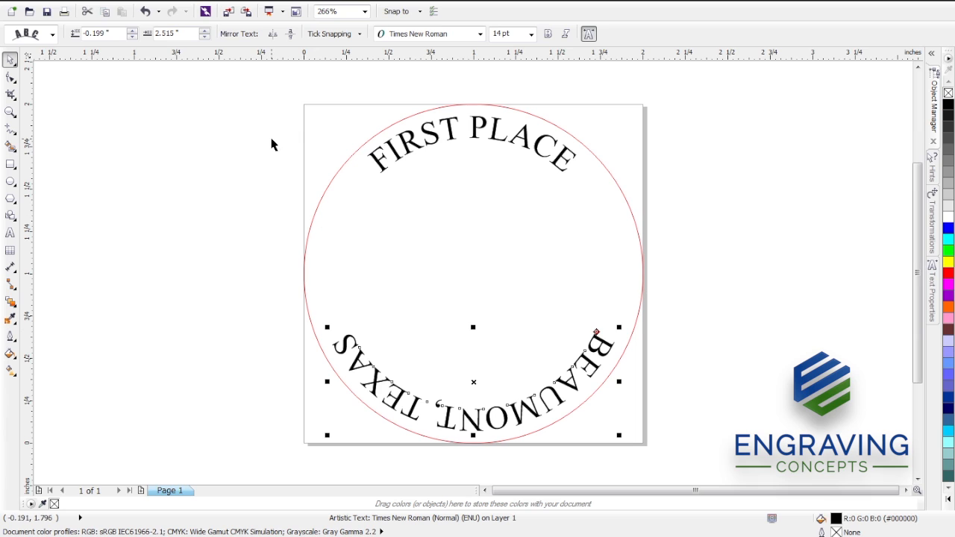
pyautogui.moveTo(274, 33)
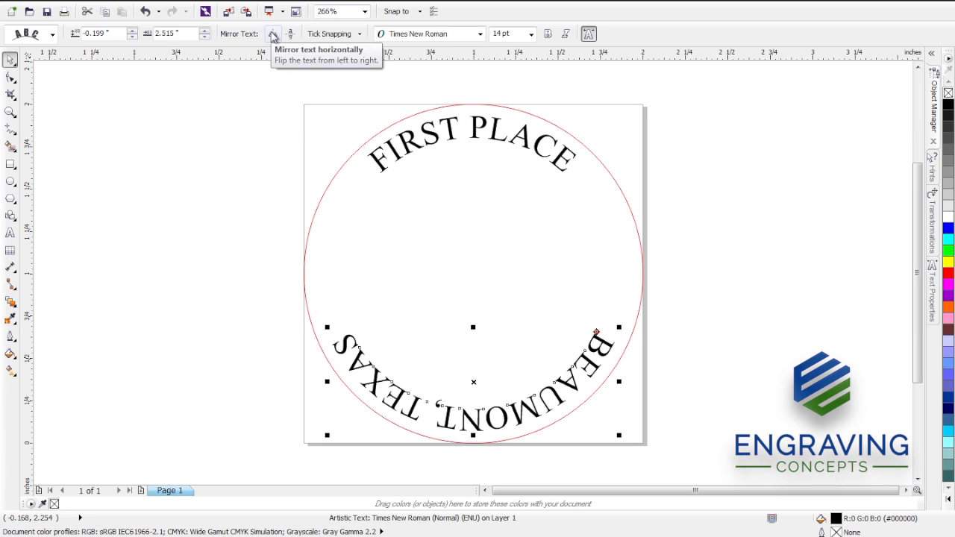
# Mirror the bottom text horizontally and vertically so BEAUMONT, TEXAS reads upright
pyautogui.click(293, 33)
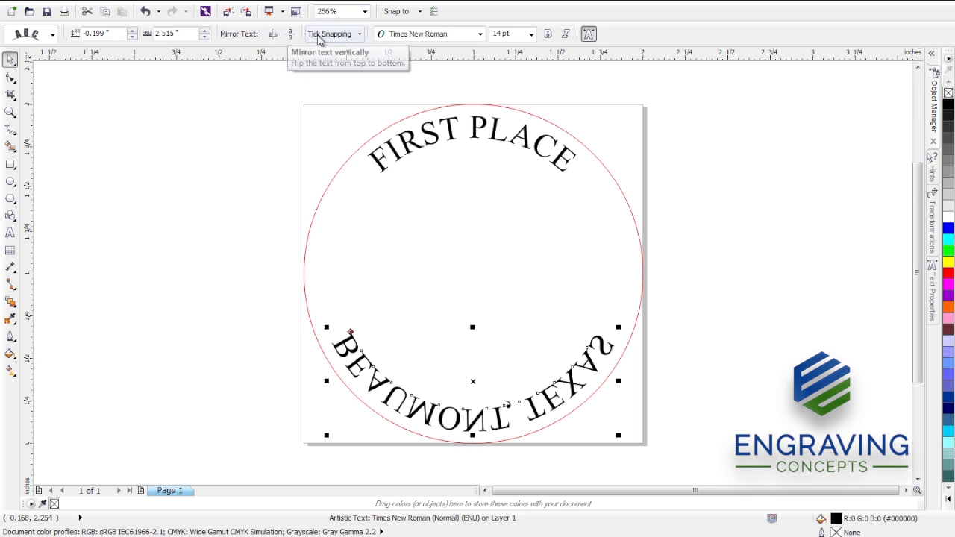
pyautogui.click(291, 33)
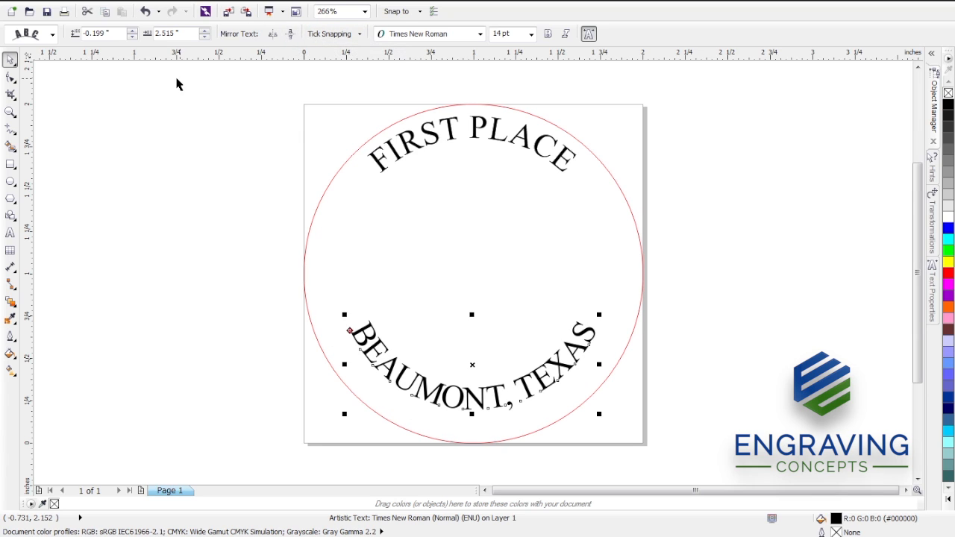